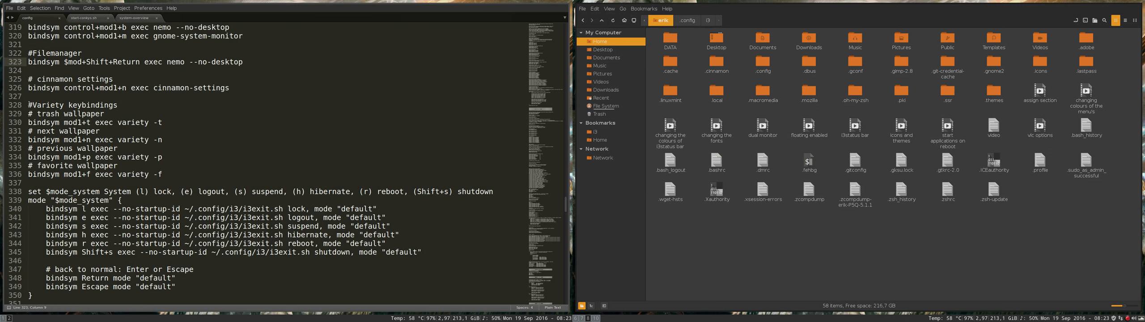
- Drag across the desktop to reveal the hillside gardens and bay wallpaper beside Sublime Text
drag(36, 105, 161, 173)
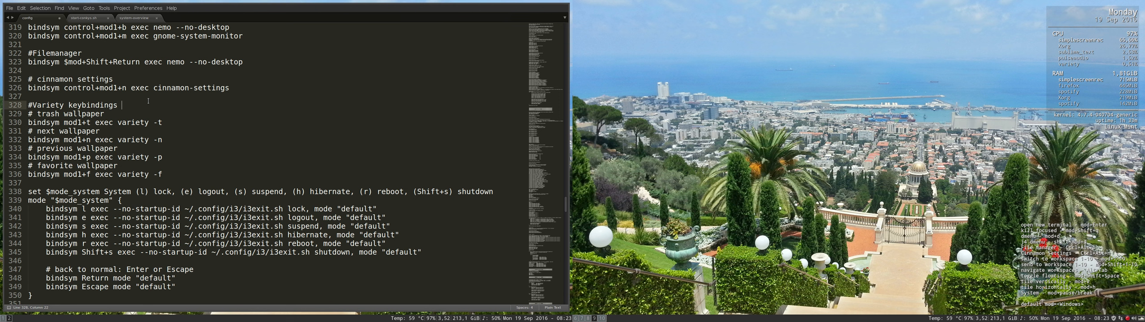
- Append 'mod1 = ALT' to the '#Variety keybindings' comment and save the i3 config
text(mos 1)
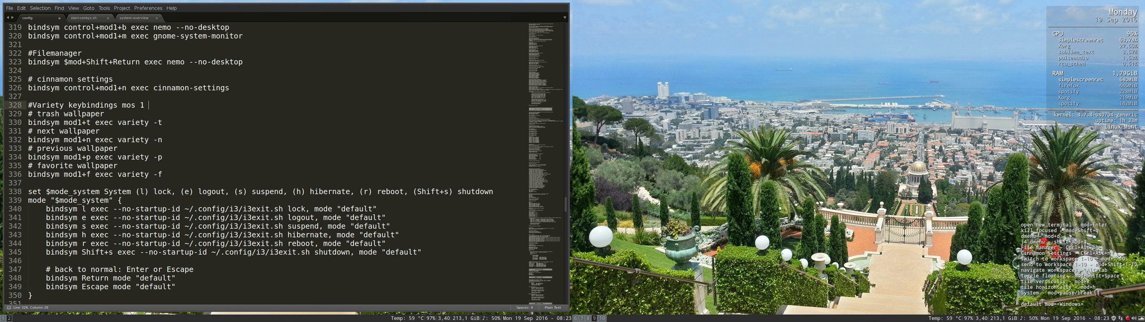
text(= ALT)
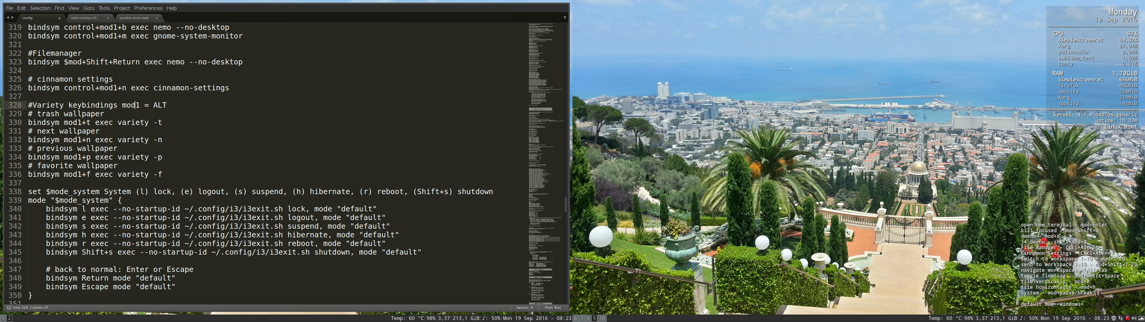
key(ctrl+s)
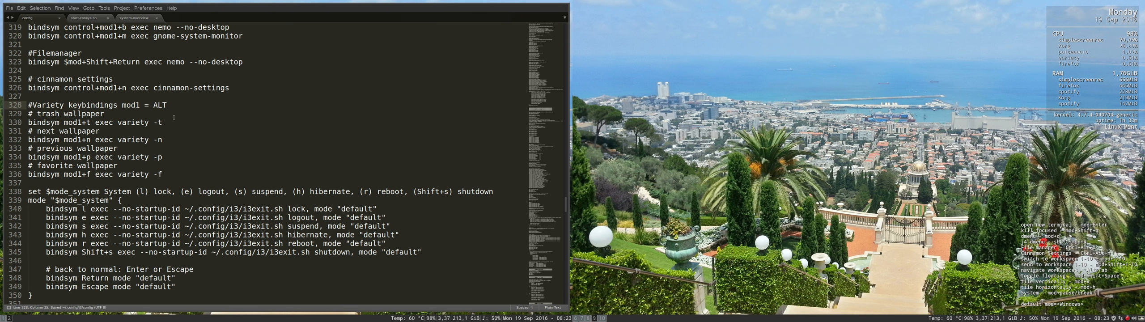